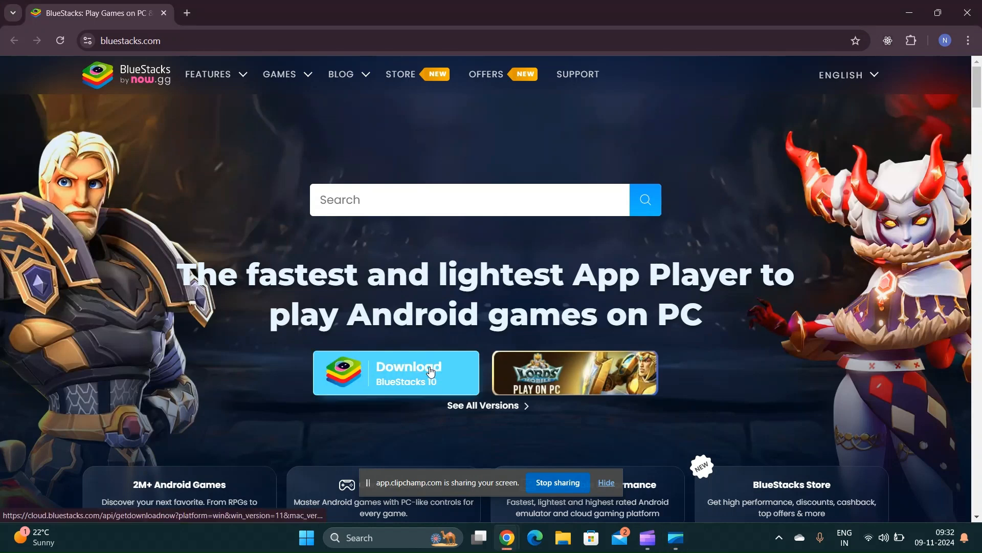
Step: Start the BlueStacks 10 download from bluestacks.com in Chrome
click(408, 372)
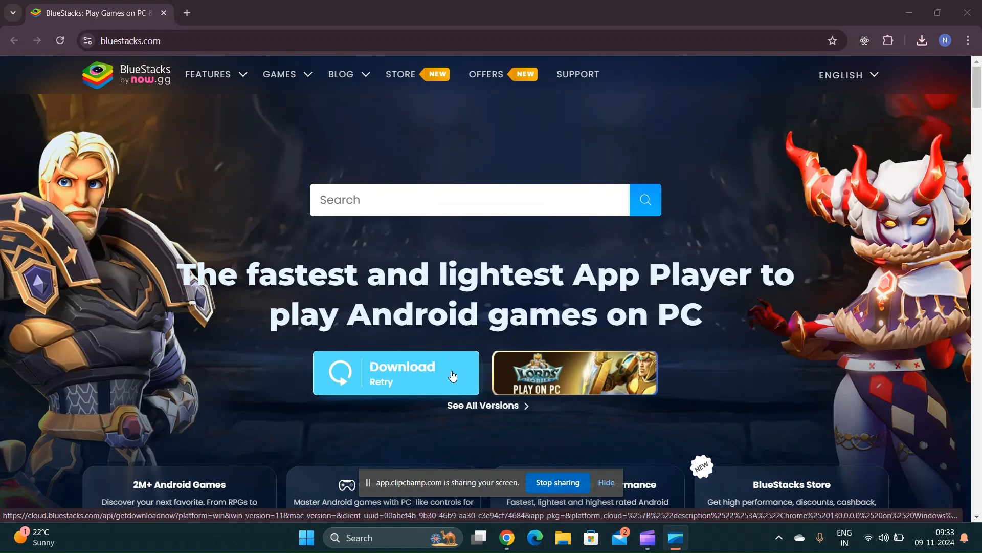
Step: Run the downloaded installer, install to the default location and accept the Terms of Use
click(395, 373)
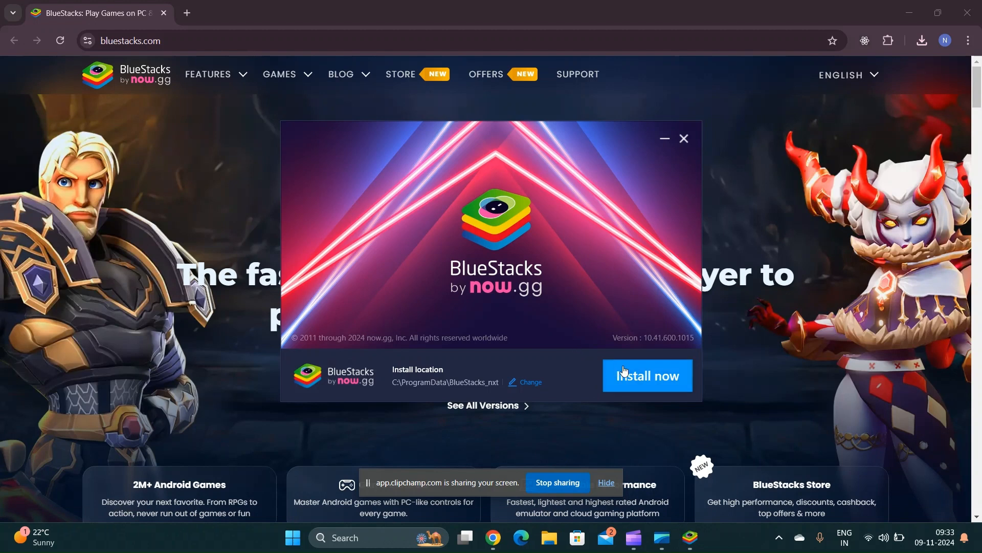
click(647, 375)
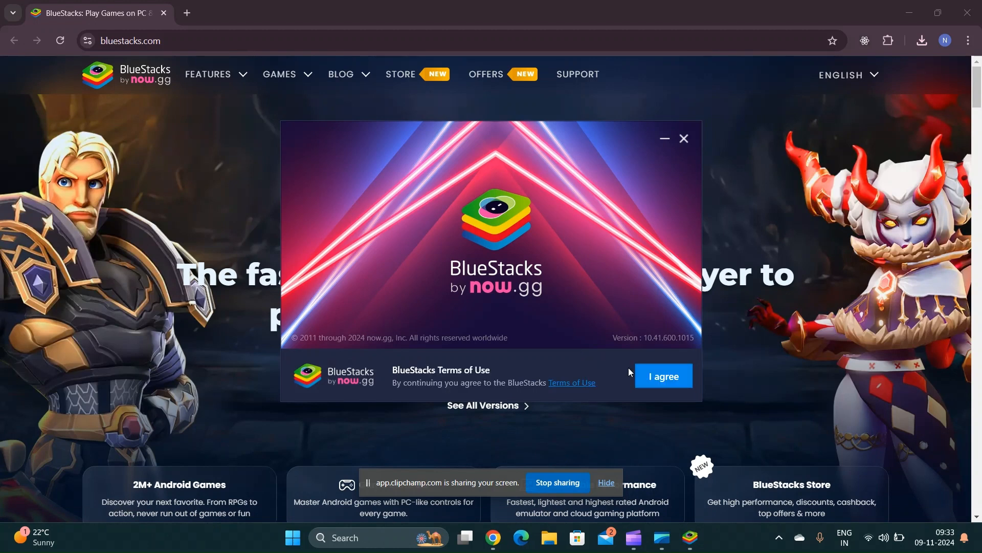
click(663, 376)
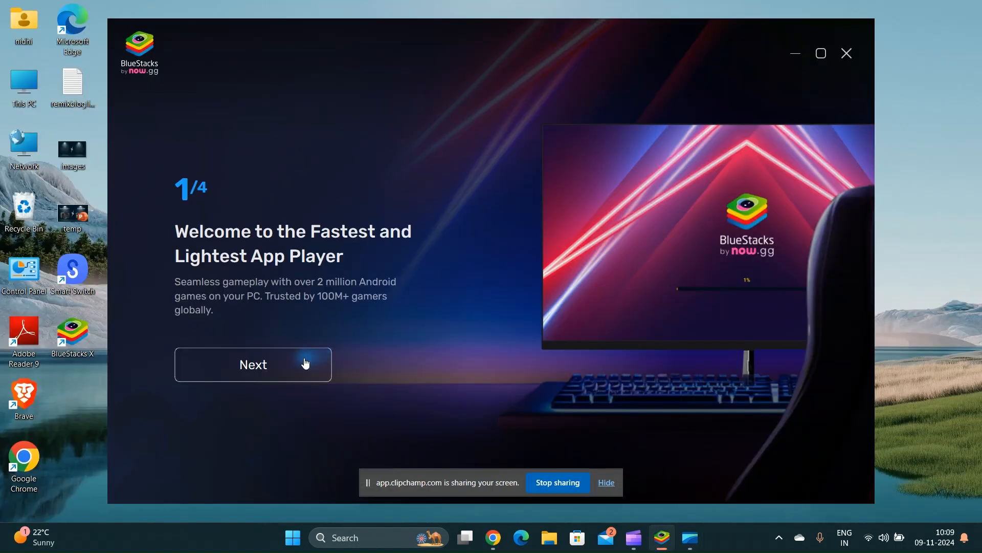
Step: Advance through the welcome steps and finish the tour to reach the store's Discover page
click(253, 365)
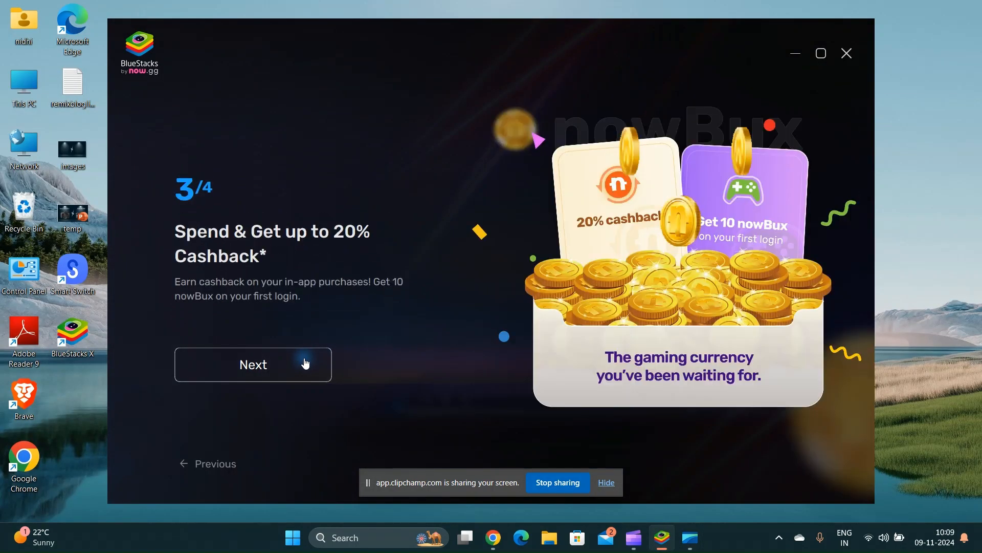
click(253, 364)
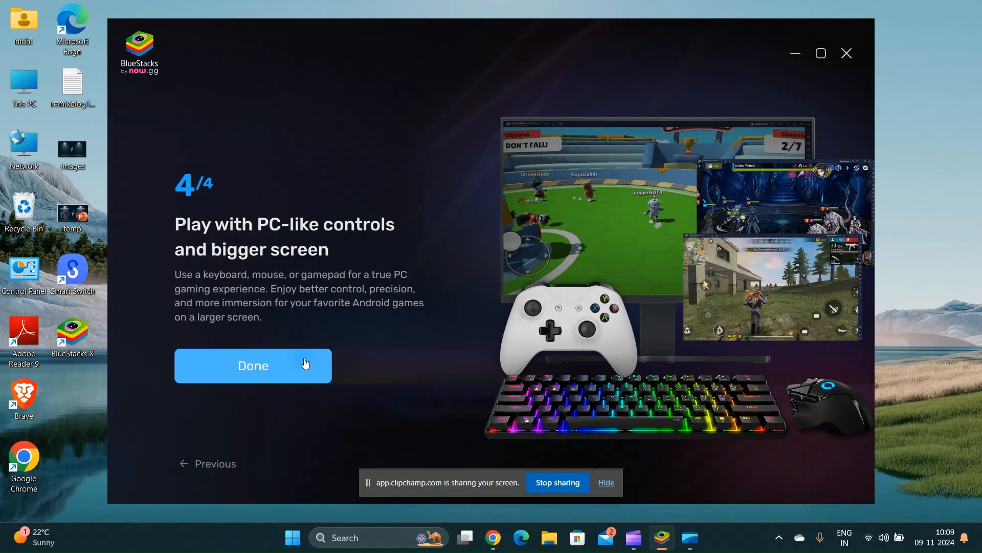
click(253, 366)
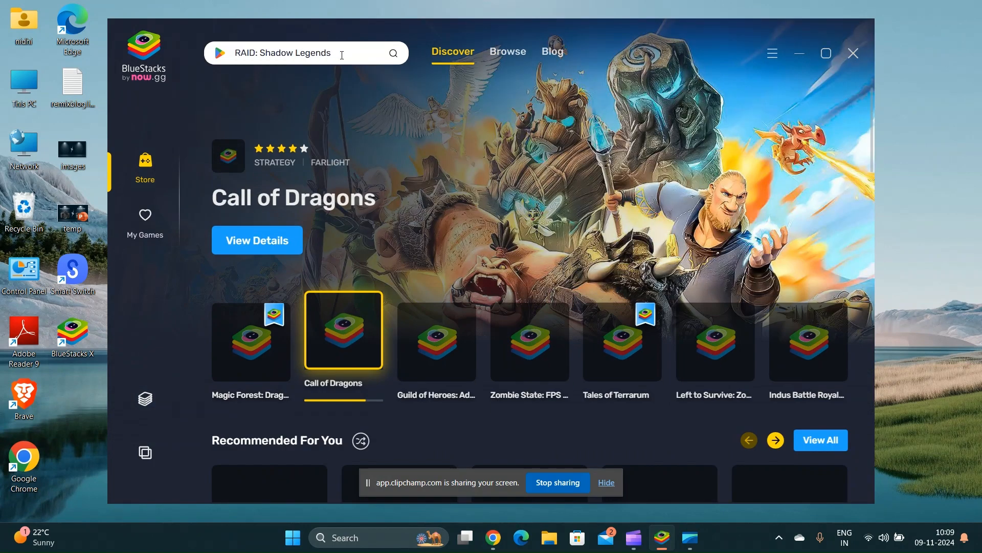
Step: Search the store for 'w' and go to a suggested app's detail page
click(301, 53)
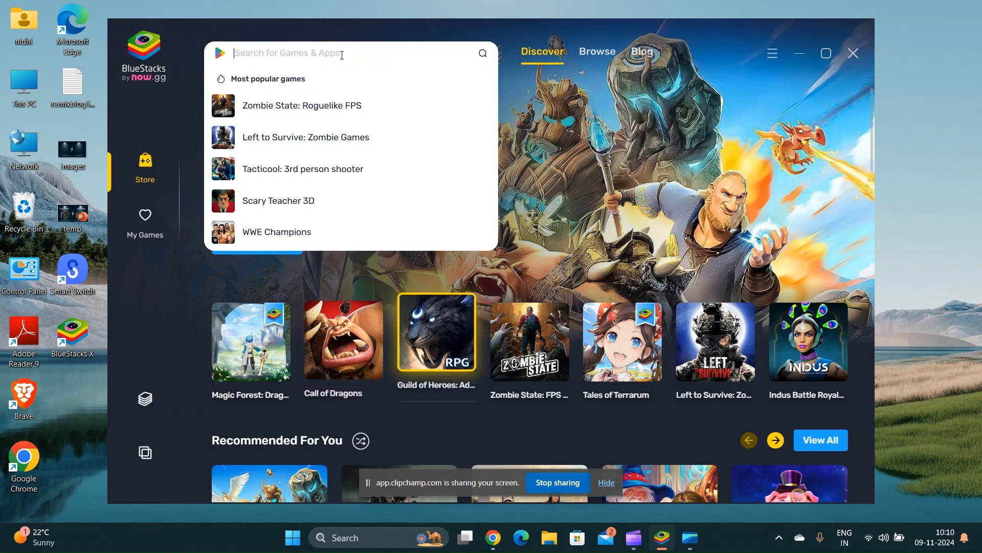
text(w)
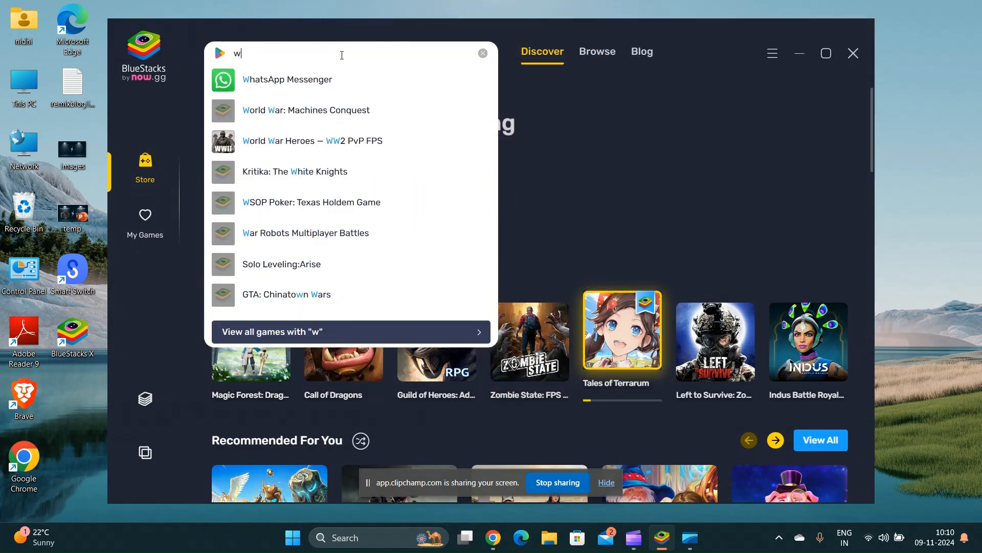
click(287, 79)
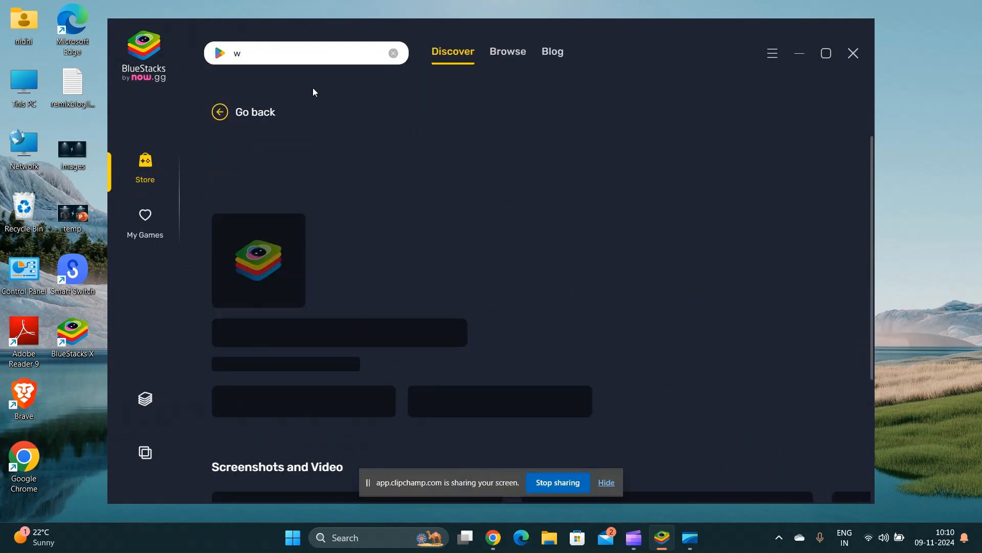